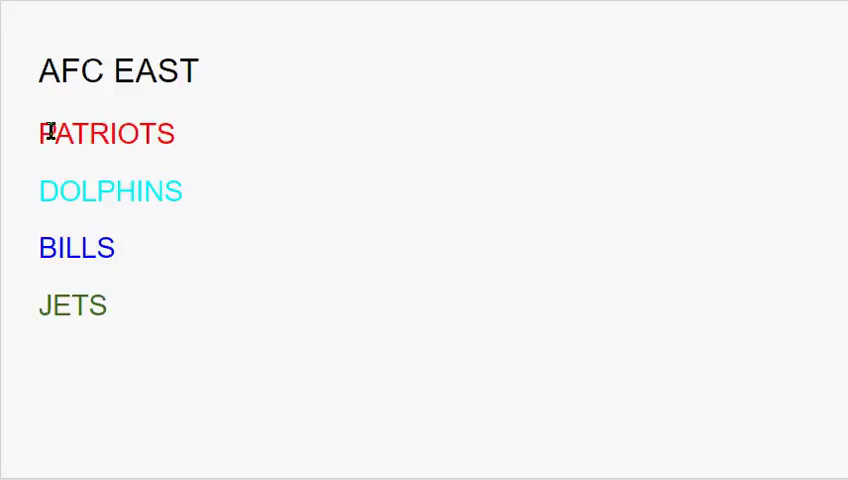
{"action": "mouse_move", "coordinate": [40, 248]}
{"action": "type", "text": "1."}
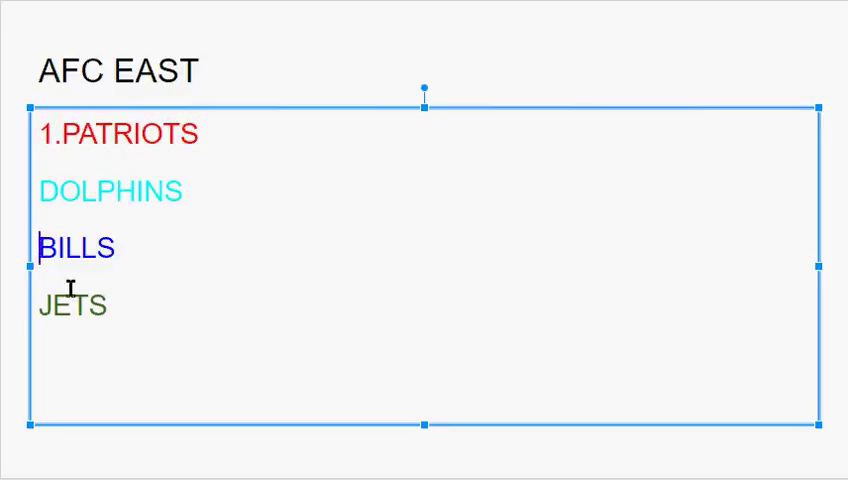
Prefix the AFC East teams with ranks 2., 3. and 4.
{"action": "type", "text": "2."}
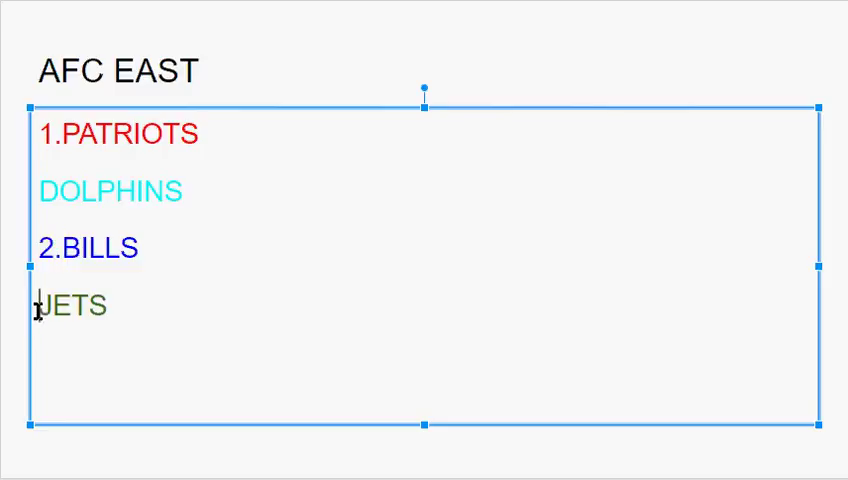
{"action": "type", "text": "3."}
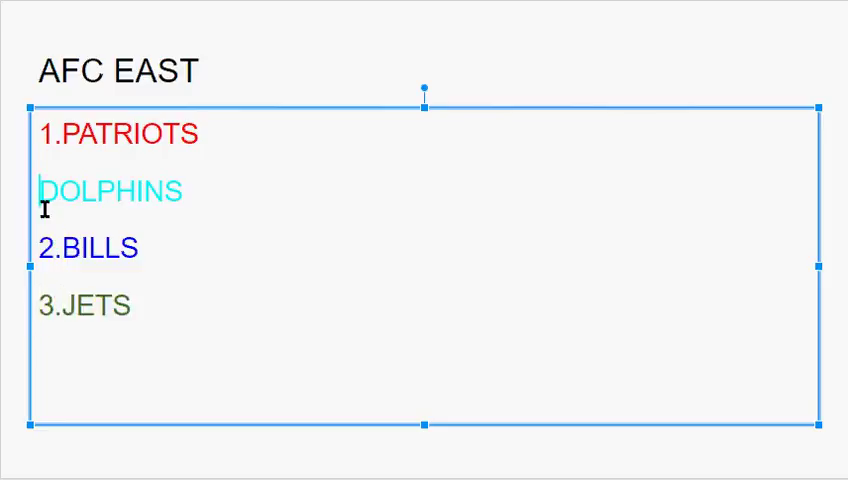
{"action": "type", "text": "4."}
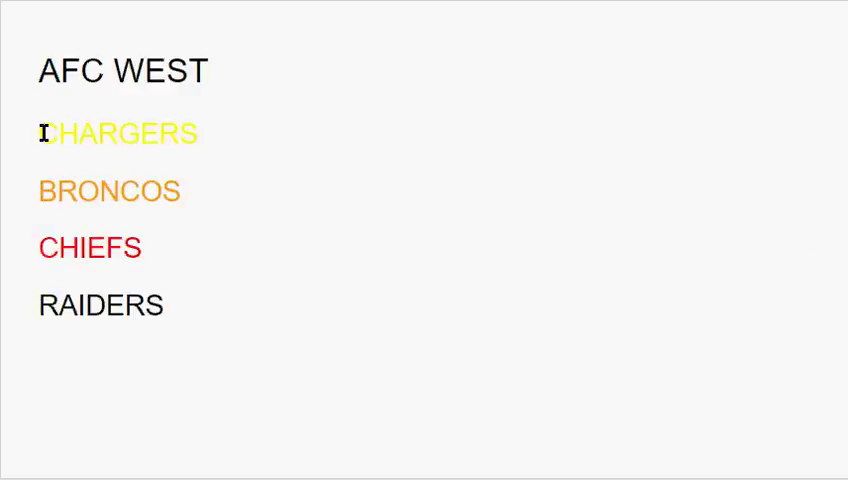
Put rank 4 before CHARGERS and rank 1 before the next AFC West team.
{"action": "left_click", "coordinate": [117, 133]}
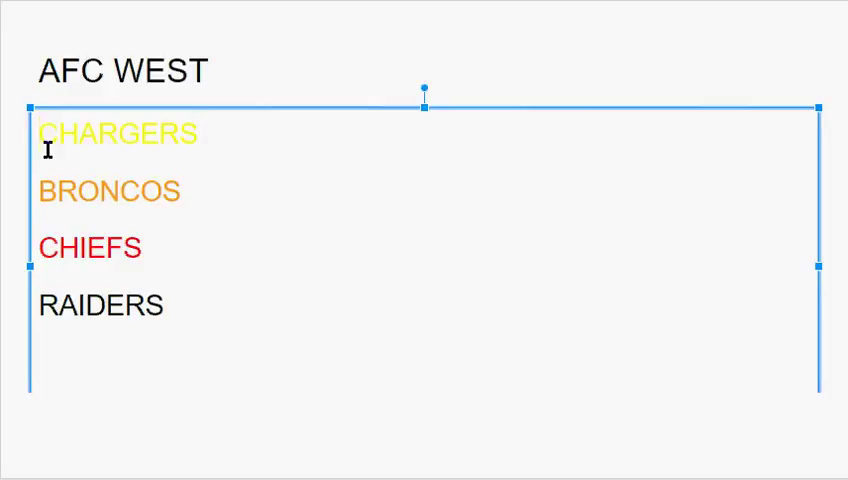
{"action": "type", "text": "4"}
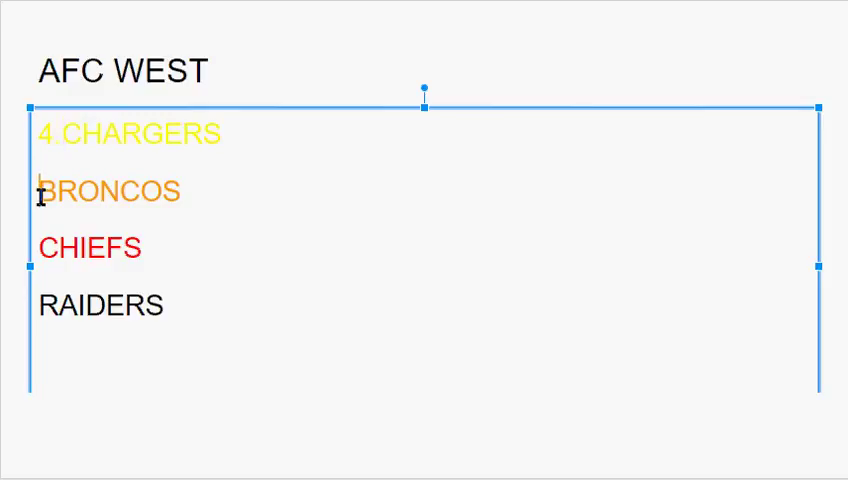
{"action": "type", "text": "1"}
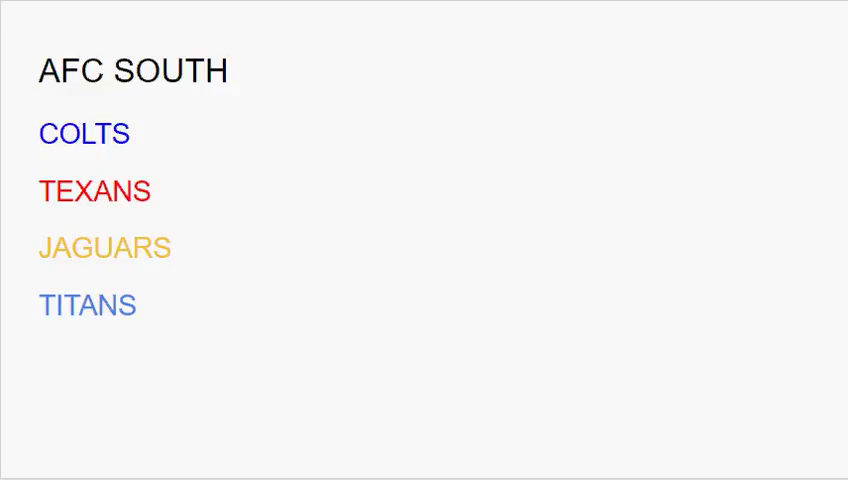
Number the AFC South teams 1.COLTS, 2.TEXANS and 3.TITANS.
{"action": "left_click", "coordinate": [85, 133]}
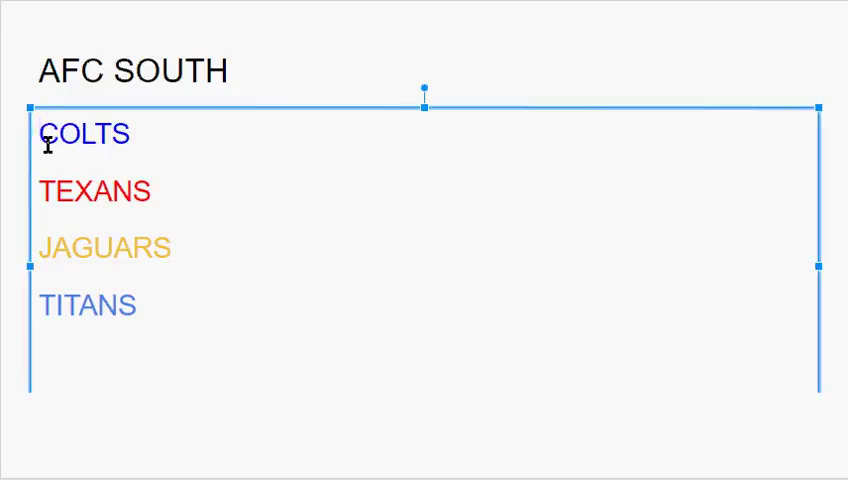
{"action": "type", "text": "1."}
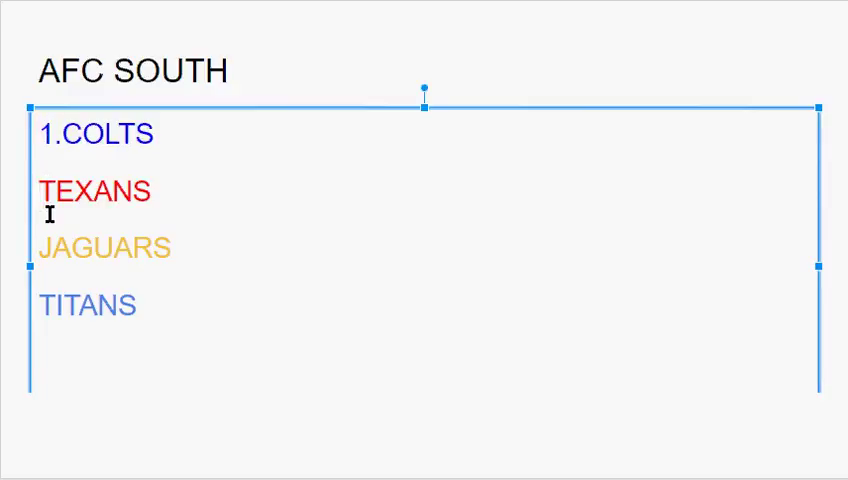
{"action": "type", "text": "2."}
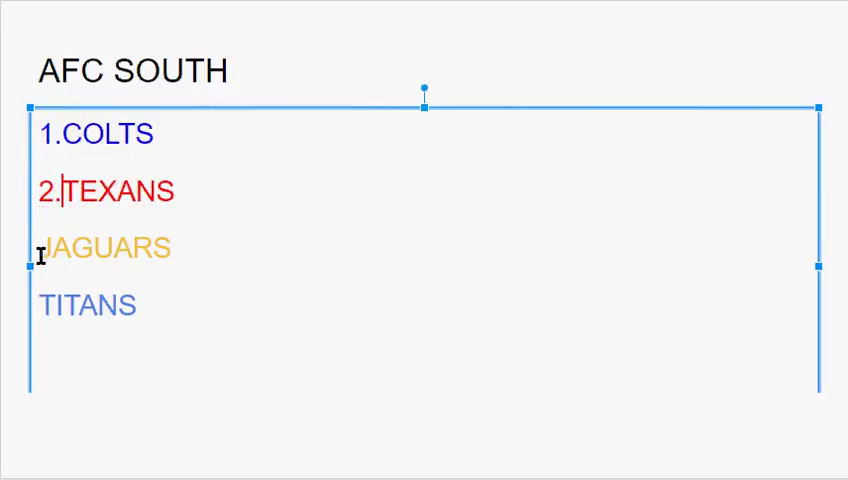
{"action": "mouse_move", "coordinate": [40, 305]}
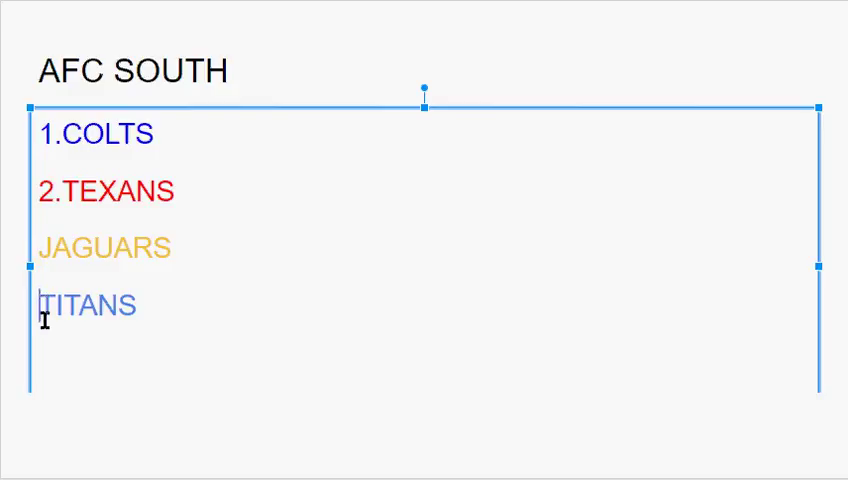
{"action": "type", "text": "3."}
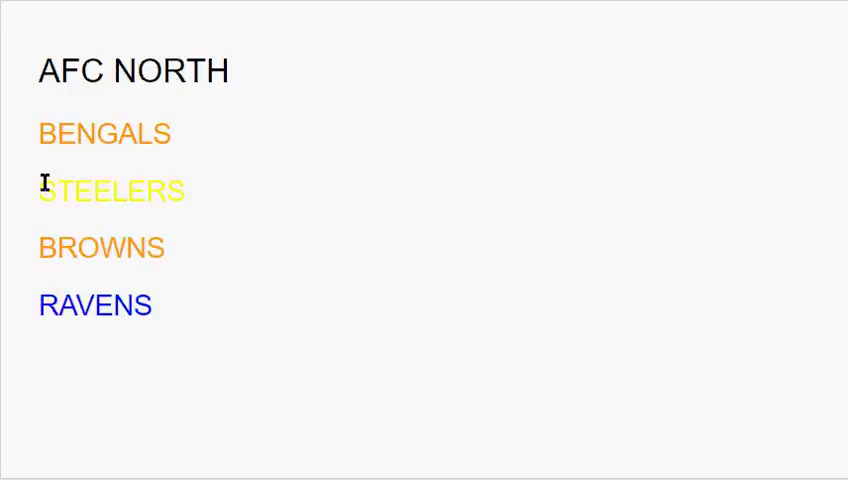
{"action": "mouse_move", "coordinate": [103, 191]}
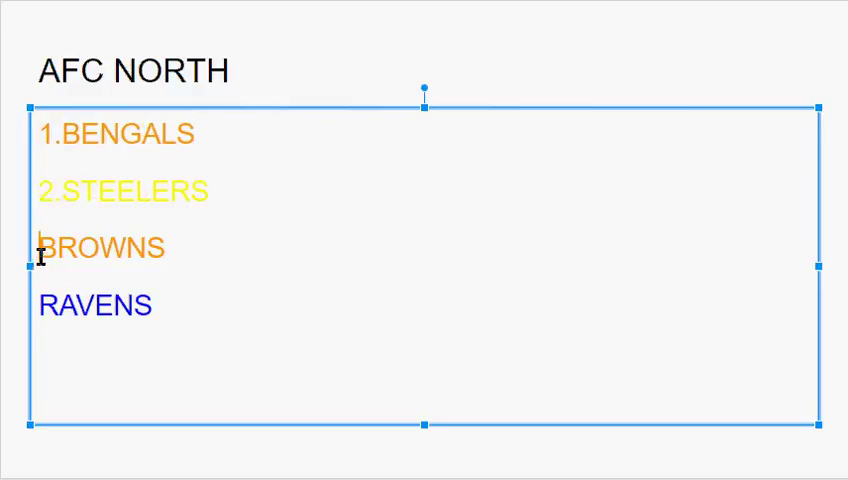
Add ranks 4.BROWNS and 3.RAVENS, then mark STEELERS with WC.
{"action": "type", "text": "4."}
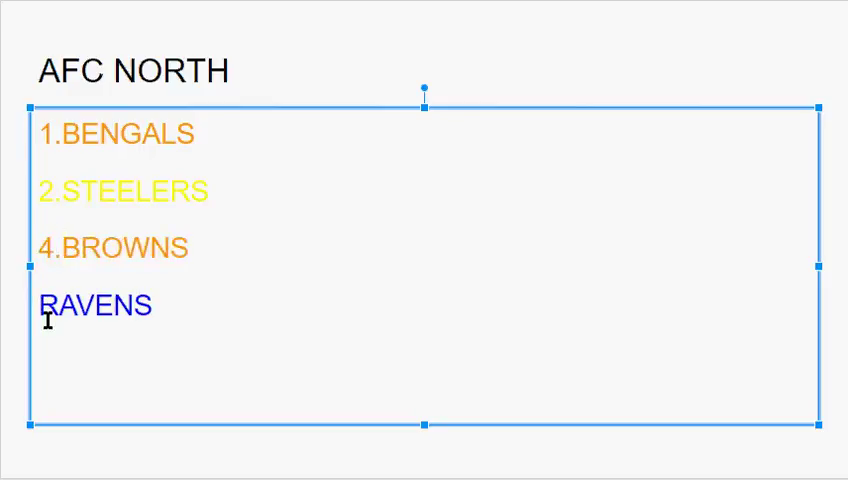
{"action": "type", "text": "3."}
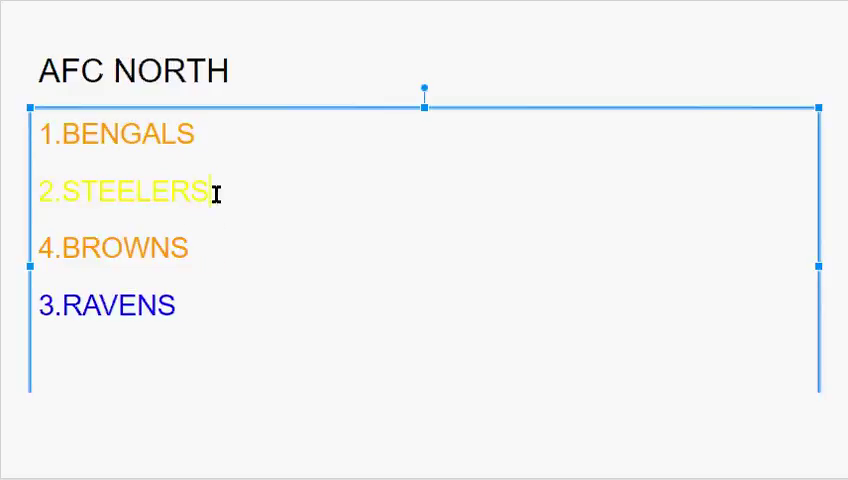
{"action": "type", "text": "WC"}
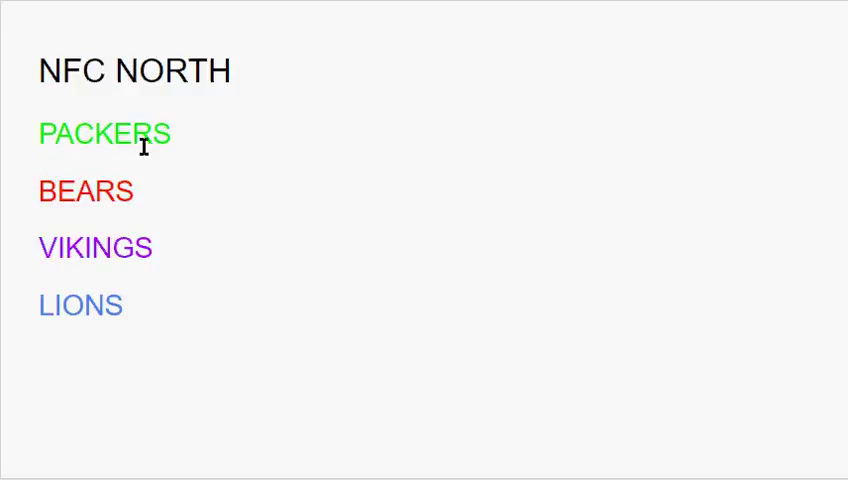
{"action": "mouse_move", "coordinate": [65, 138]}
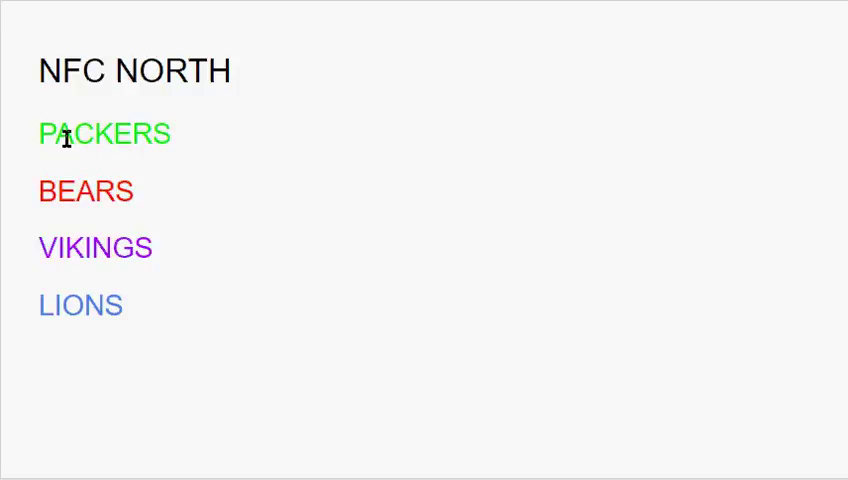
{"action": "mouse_move", "coordinate": [91, 247]}
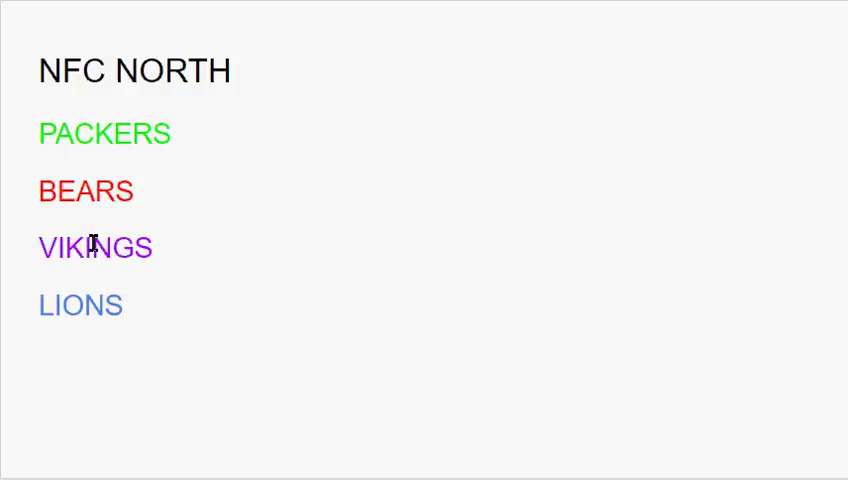
{"action": "mouse_move", "coordinate": [45, 193]}
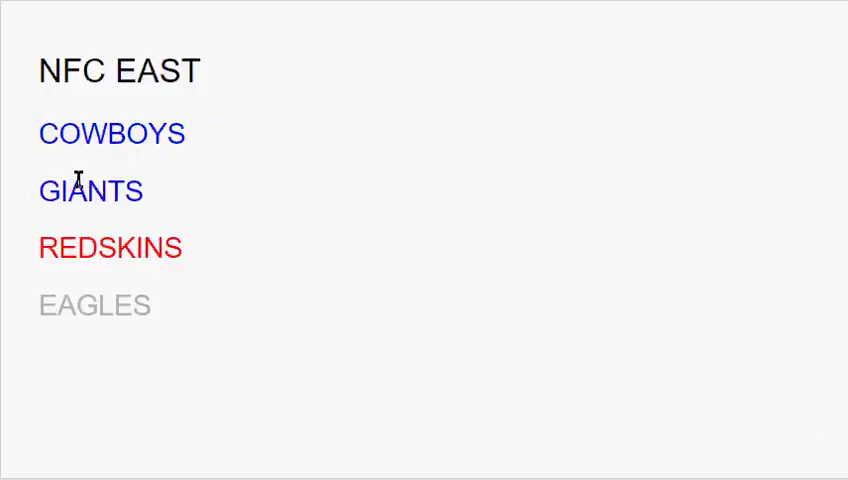
{"action": "mouse_move", "coordinate": [74, 295]}
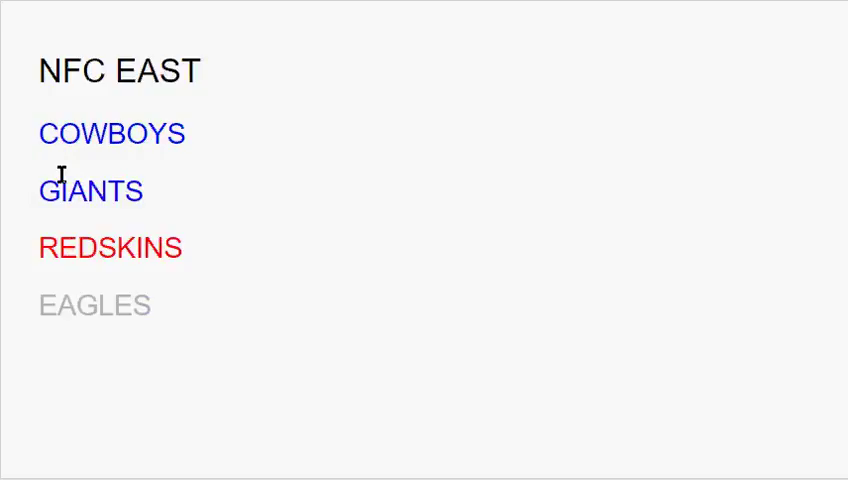
{"action": "mouse_move", "coordinate": [137, 140]}
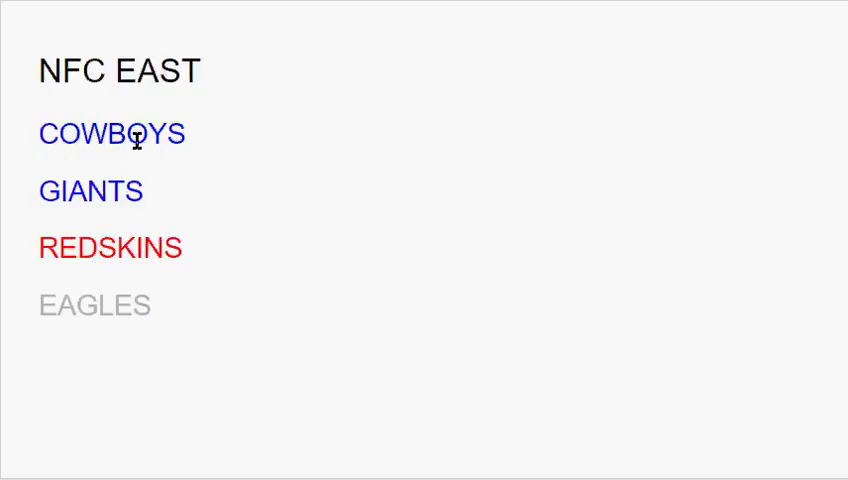
{"action": "mouse_move", "coordinate": [44, 197]}
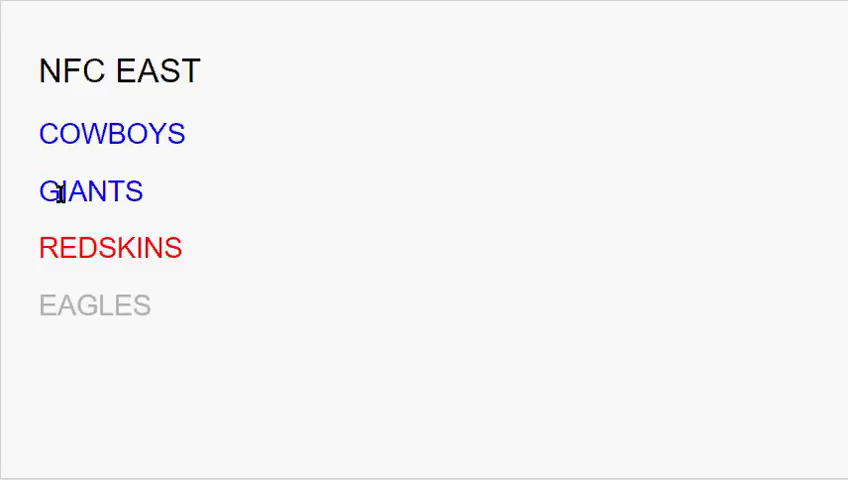
{"action": "mouse_move", "coordinate": [40, 257]}
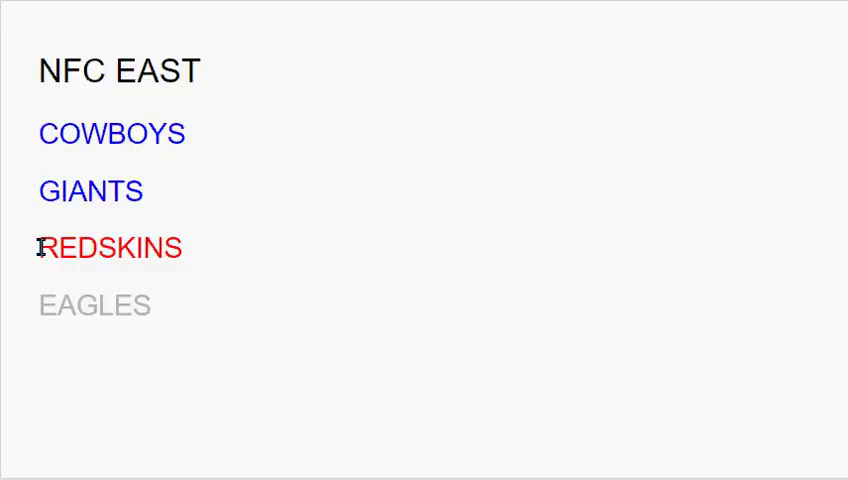
{"action": "mouse_move", "coordinate": [40, 132]}
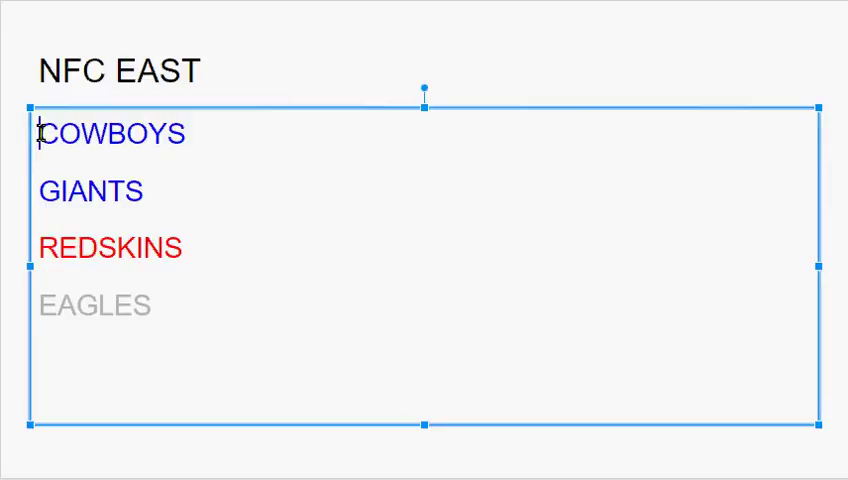
Number the NFC East teams with ranks 1., 2, 3. and 4.
{"action": "type", "text": "1."}
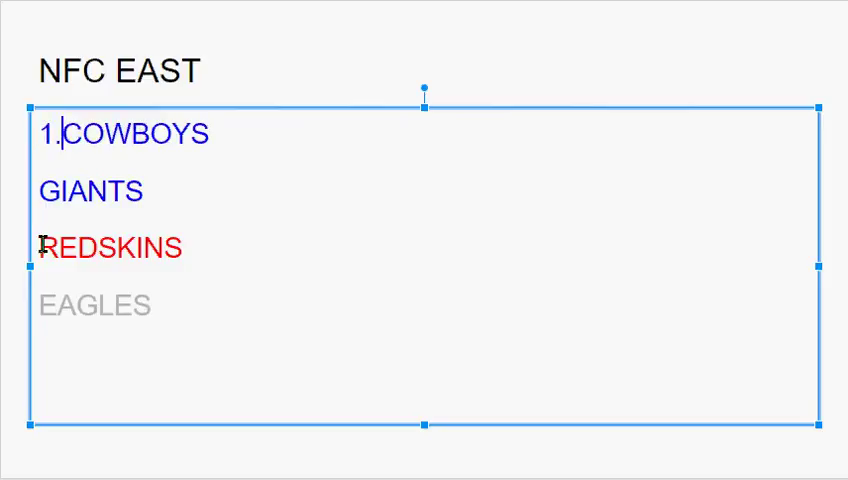
{"action": "type", "text": "2."}
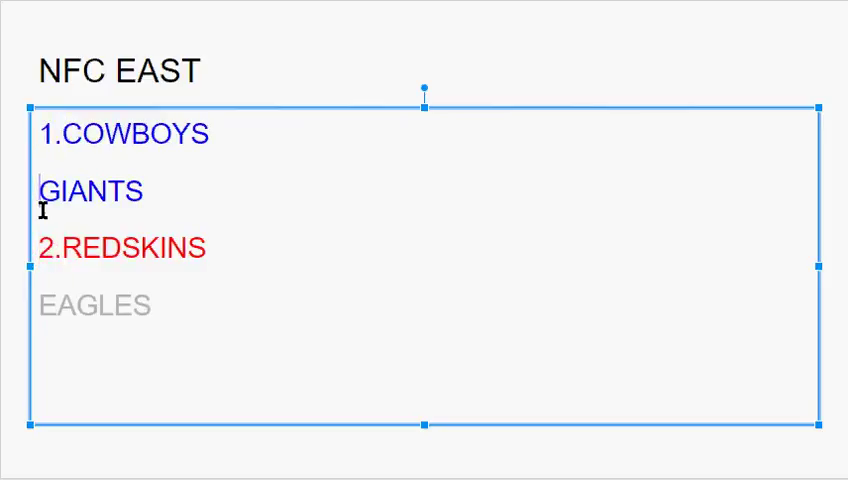
{"action": "type", "text": "3."}
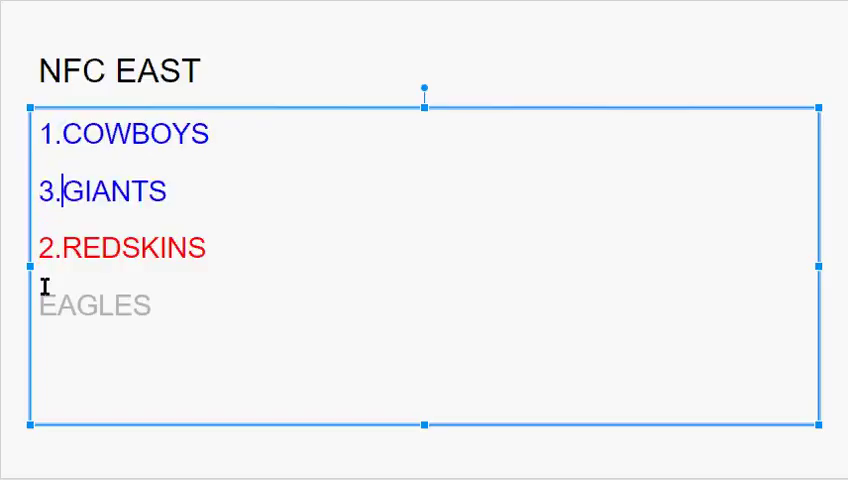
{"action": "type", "text": "4"}
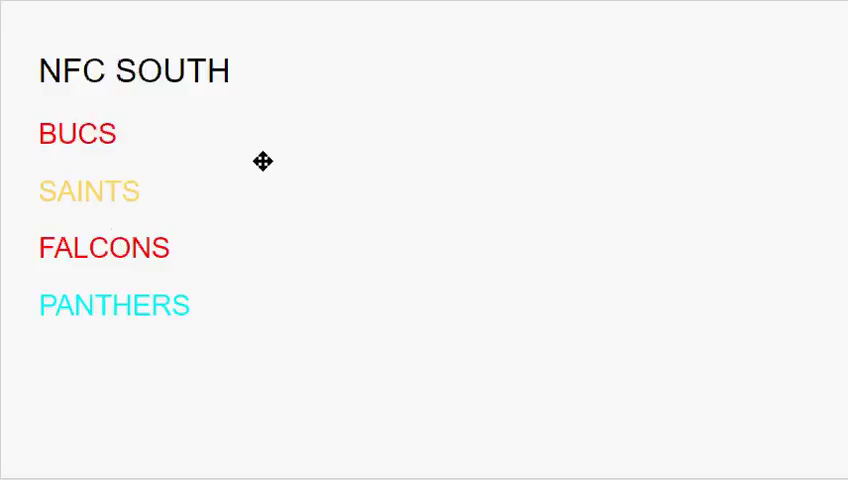
Give the first team in the team list rank 1 (CARDS).
{"action": "left_click", "coordinate": [114, 305]}
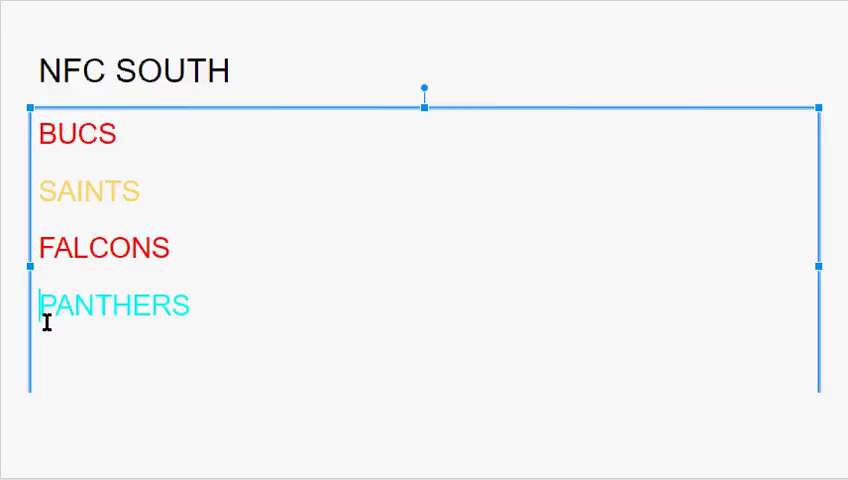
{"action": "type", "text": "1.CARDS"}
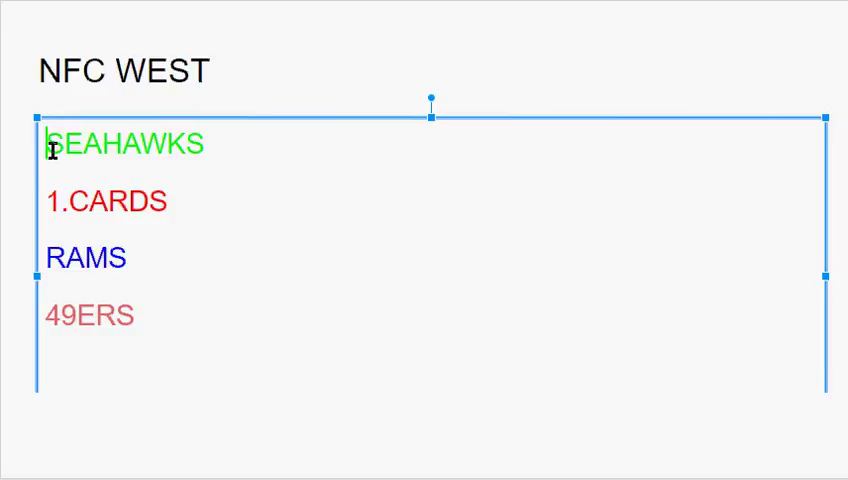
Add ranks 2. and 4. to NFC West teams and mark SEAHAWKS as wildcard.
{"action": "type", "text": "2."}
{"action": "left_click", "coordinate": [433, 258]}
{"action": "type", "text": "3."}
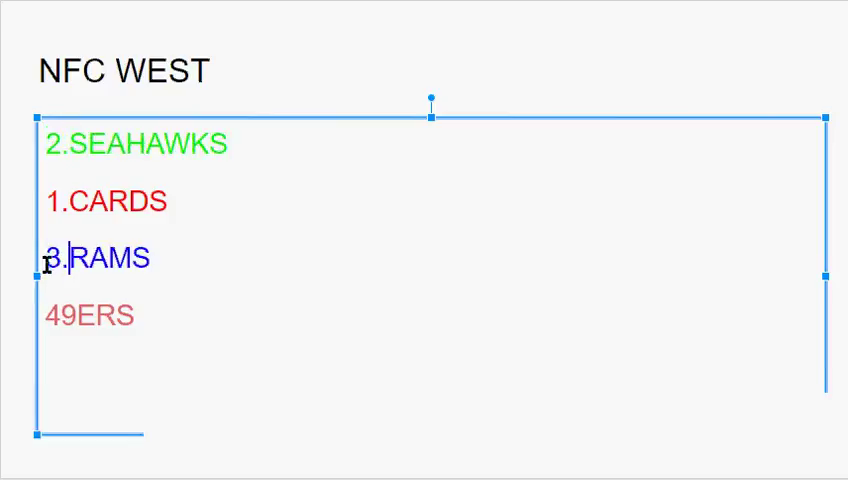
{"action": "type", "text": "4."}
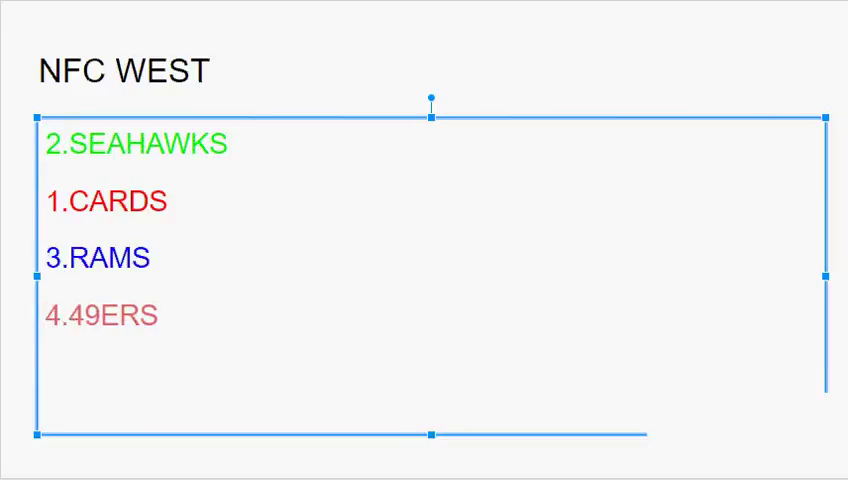
{"action": "left_click", "coordinate": [232, 143]}
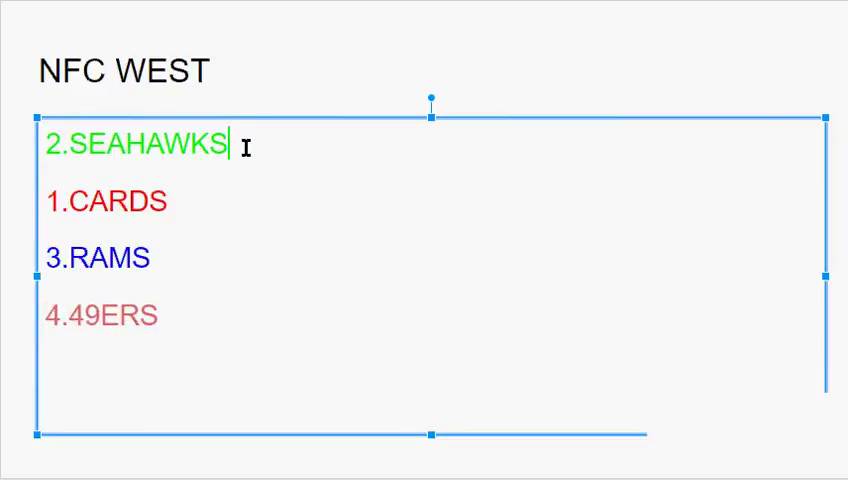
{"action": "type", "text": "WV"}
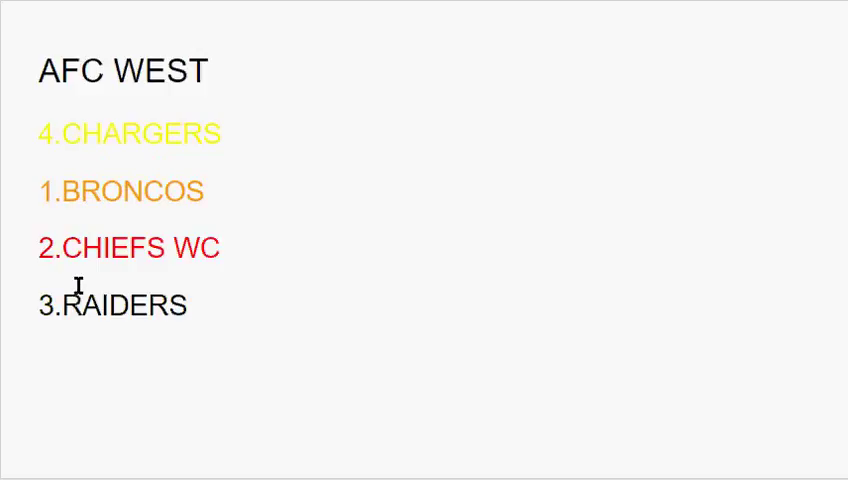
{"action": "mouse_move", "coordinate": [70, 258]}
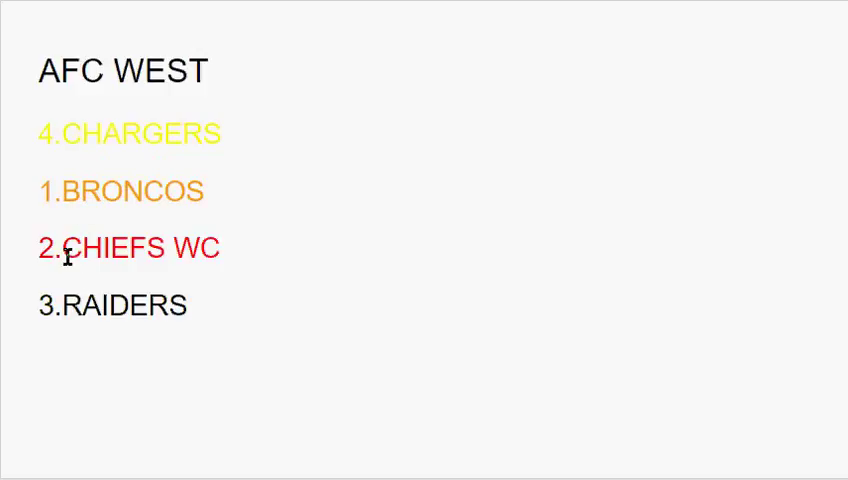